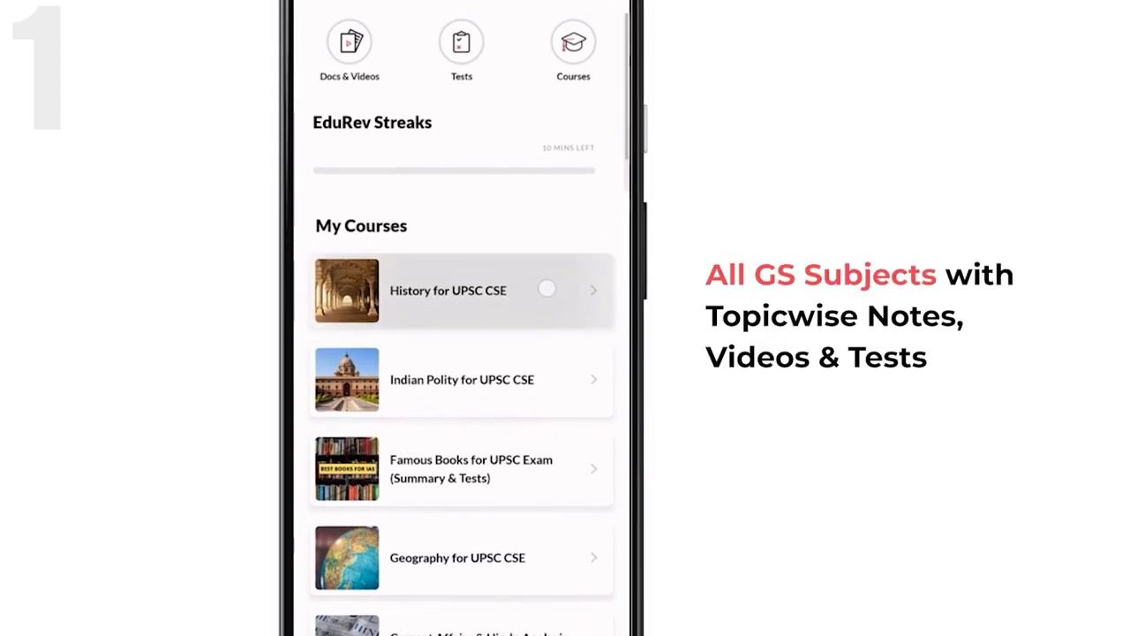
Scroll the My Courses list from History and Indian Polity down to the Famous Books course
scroll("down", 3)
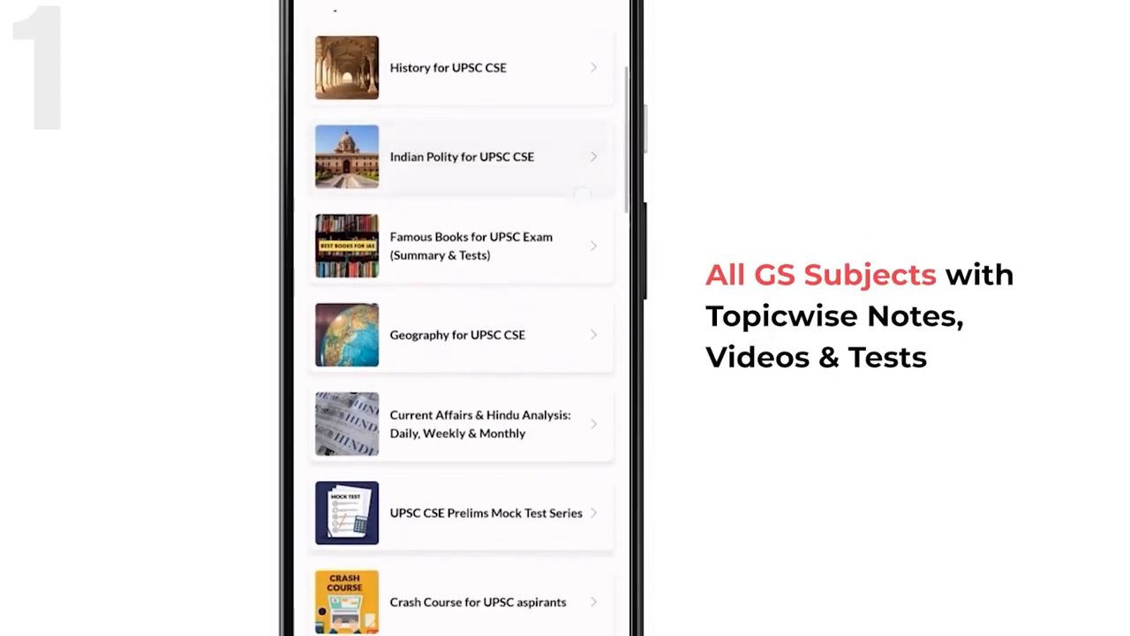
scroll("down", 3)
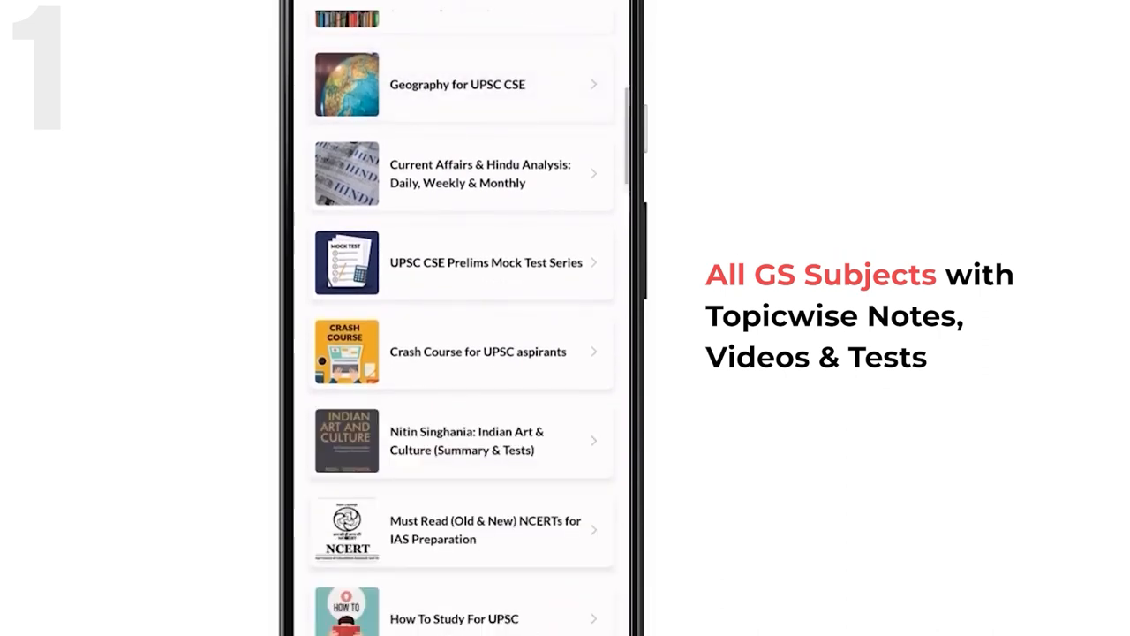
scroll("down", 3)
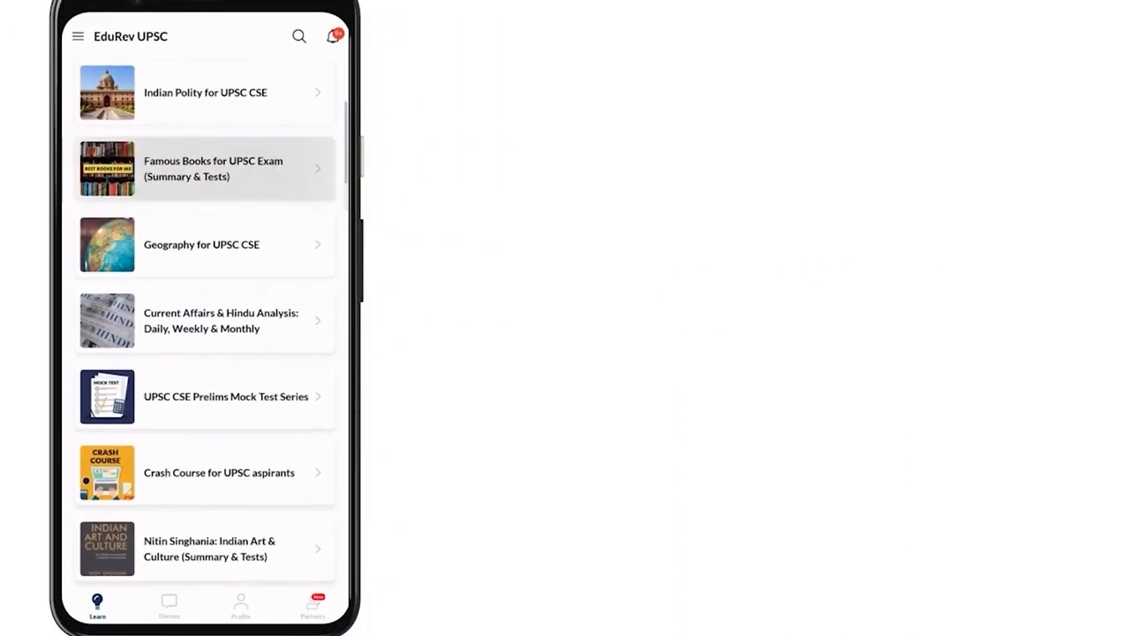
Open Famous Books for UPSC Exam and scroll its book-wise chapters, such as Laxmikanth
left_click(204, 168)
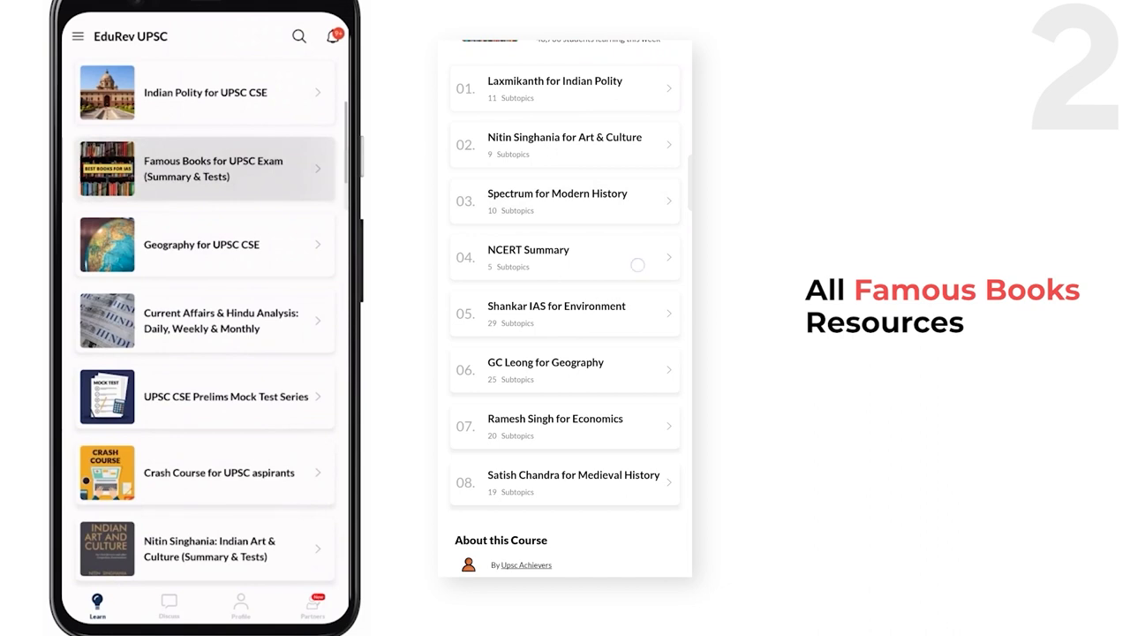
scroll("down", 3)
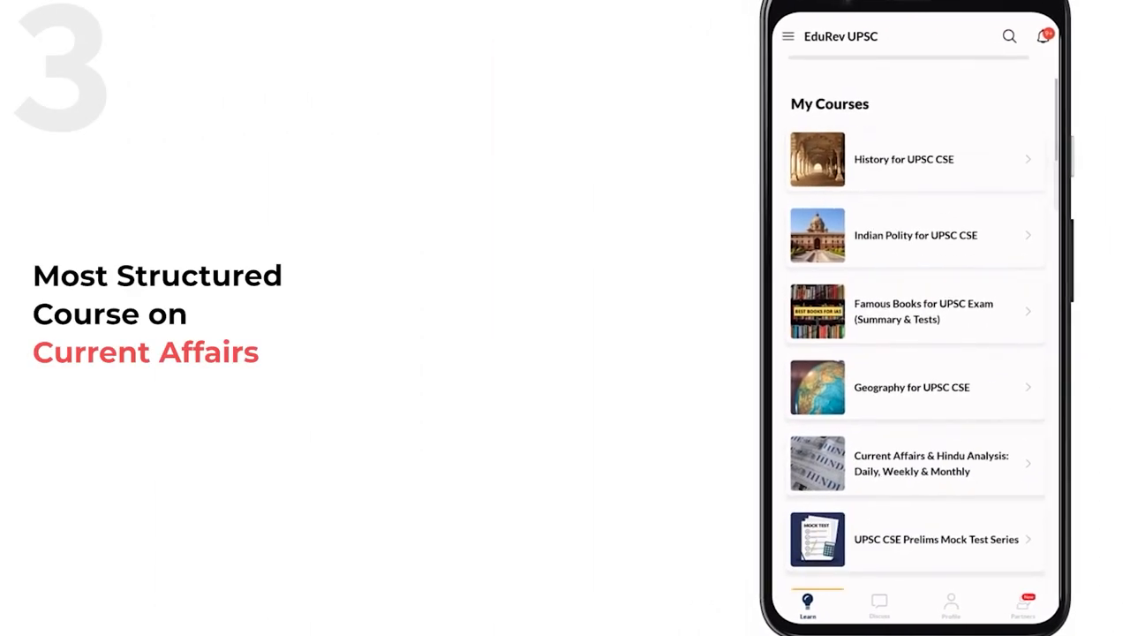
Open the Current Affairs & Hindu Analysis: Daily, Weekly & Monthly course from My Courses
left_click(914, 463)
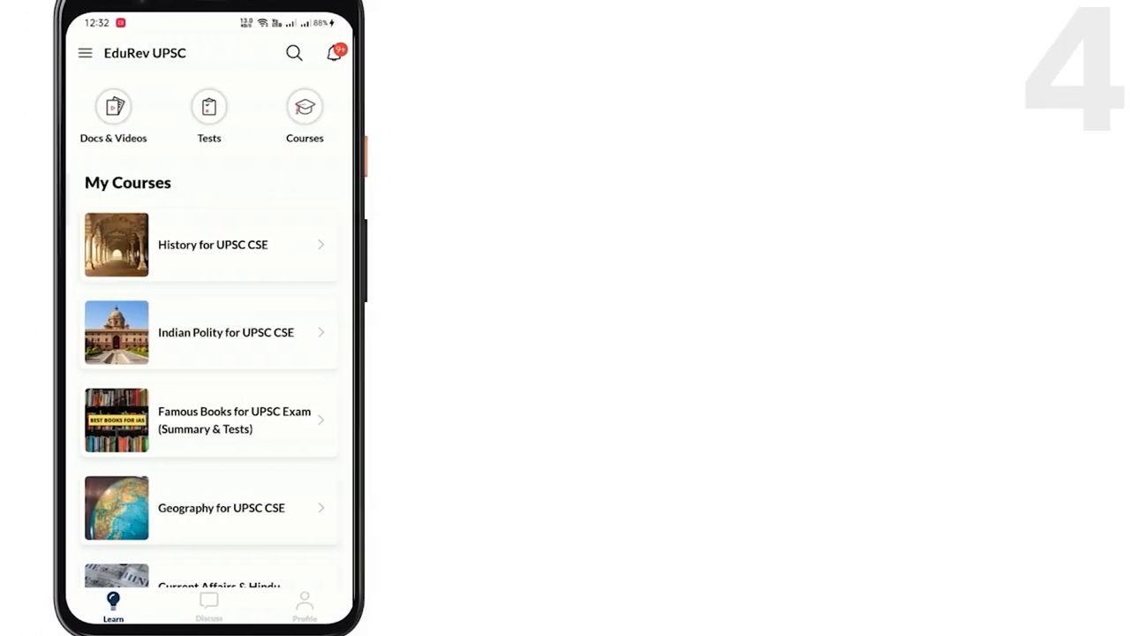
Open Crash Course for UPSC aspirants and scroll its subject chapters from Overview to History
scroll("down", 3)
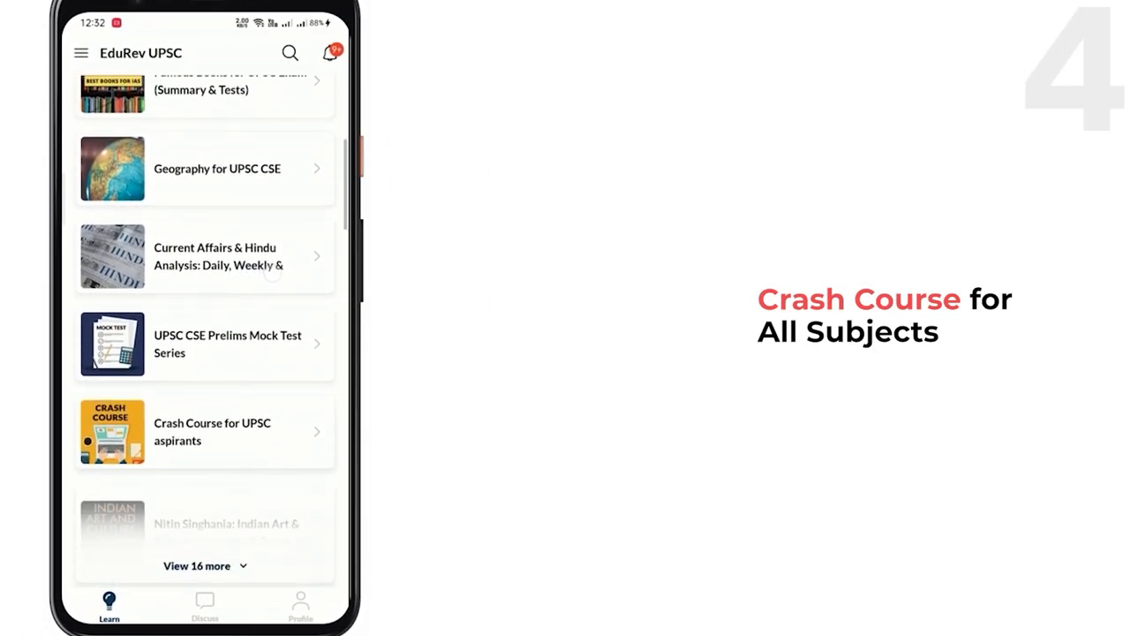
left_click(204, 432)
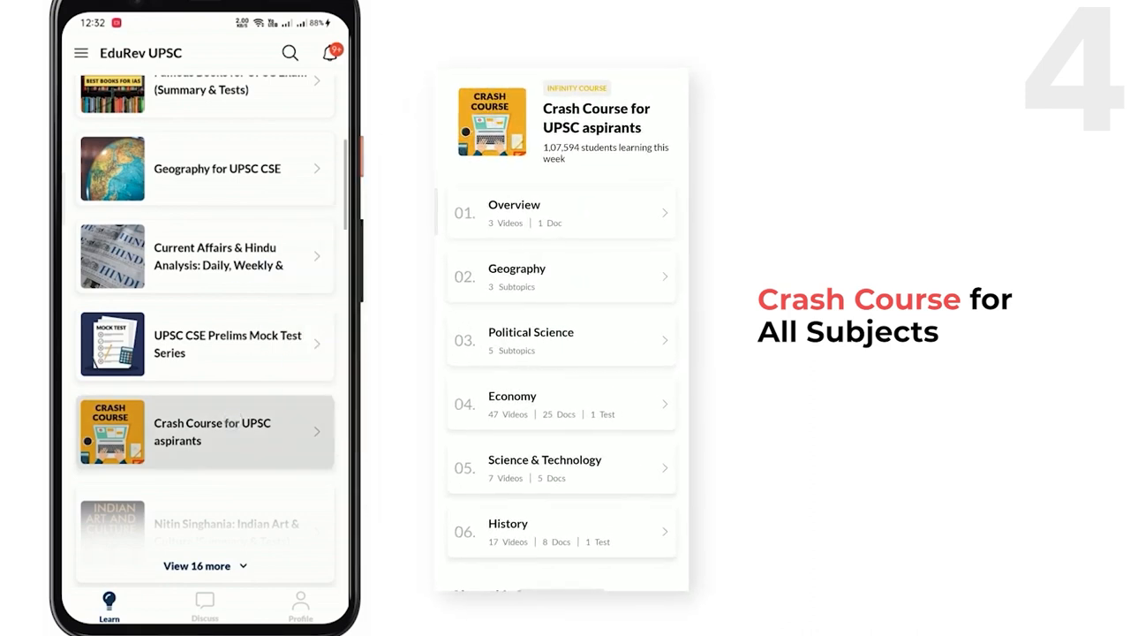
scroll("down", 3)
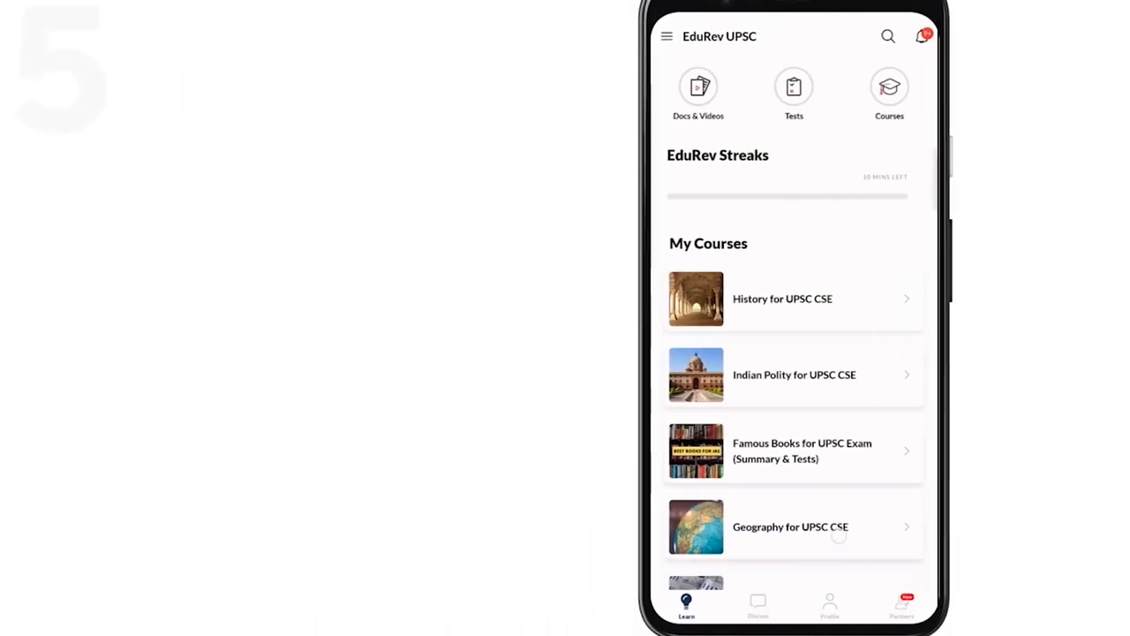
Scroll My Courses down to the UPSC CSE Prelims Mock Test Series and CSAT Preparation
scroll("down", 3)
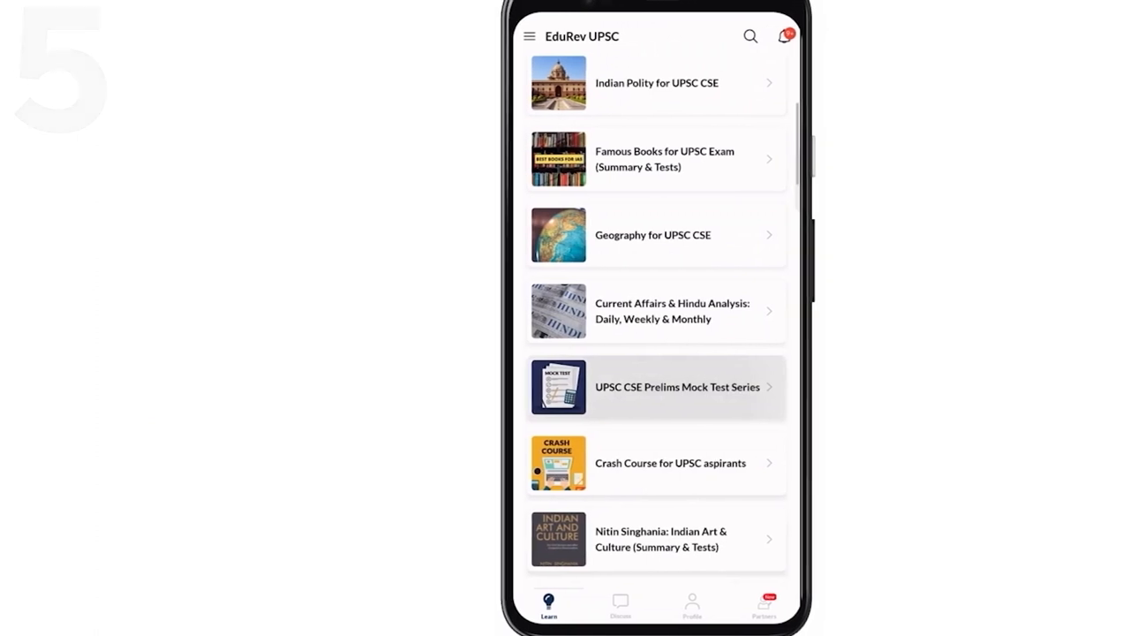
scroll("down", 3)
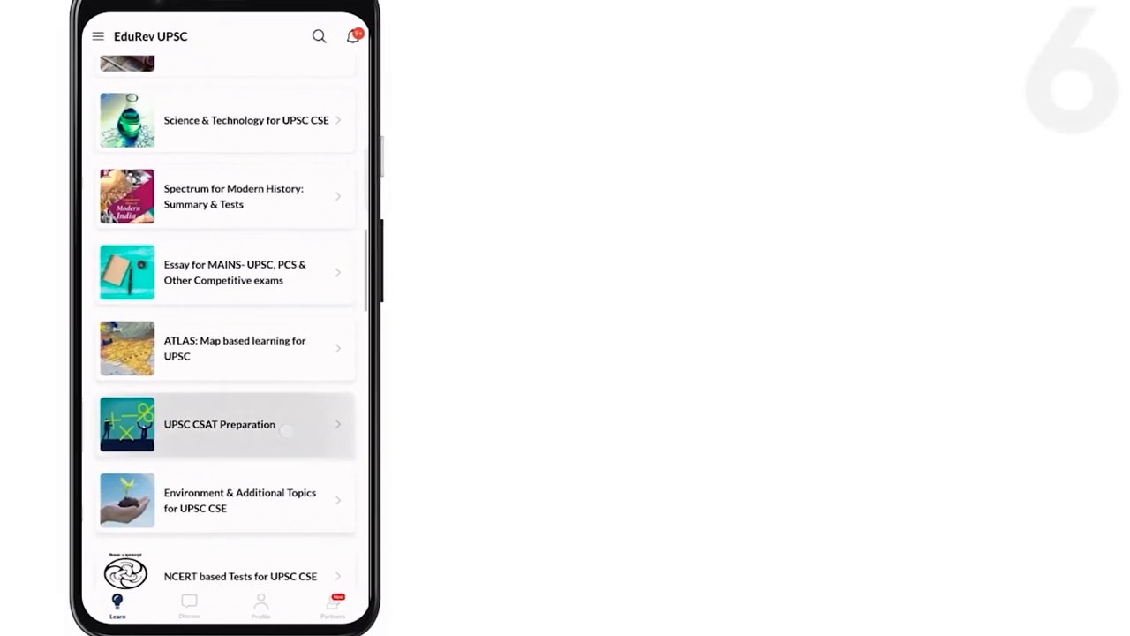
Open UPSC CSAT Preparation, then scroll to Mains courses like Ethics, International Relations, Essay
left_click(219, 424)
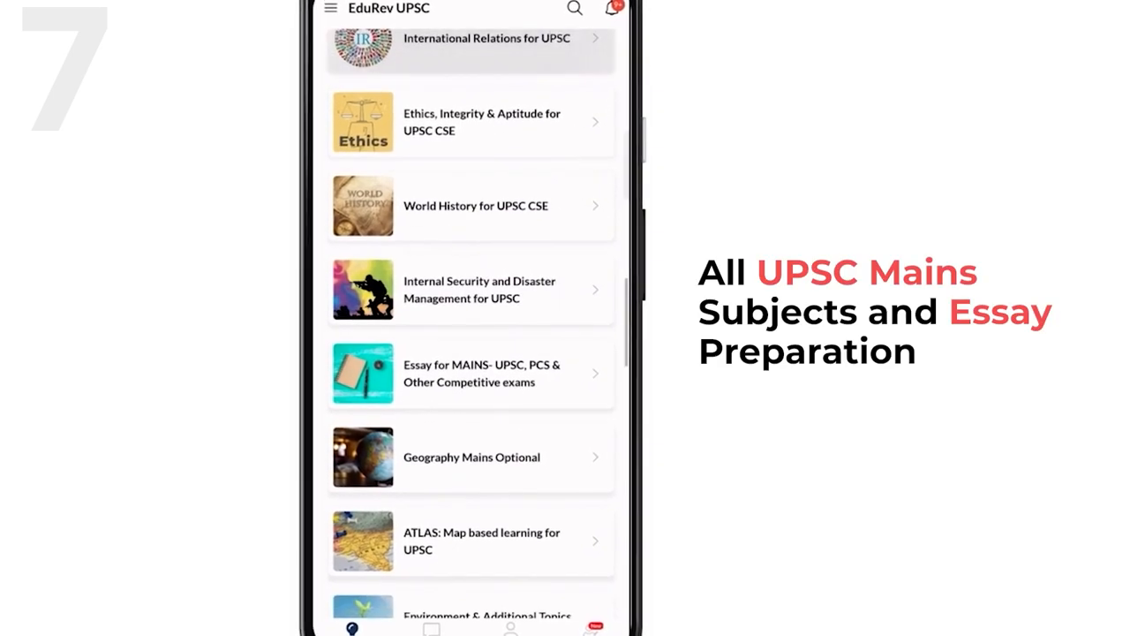
scroll("down", 3)
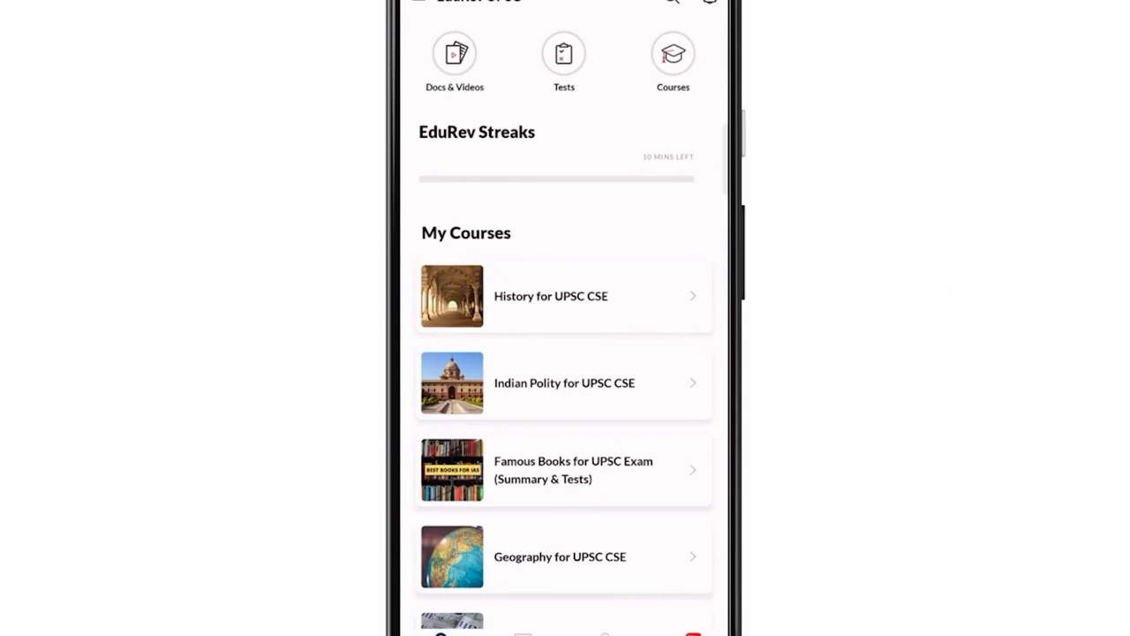
Scroll through the How To Study For UPSC docs and the Infinity Package benefits
scroll("down", 3)
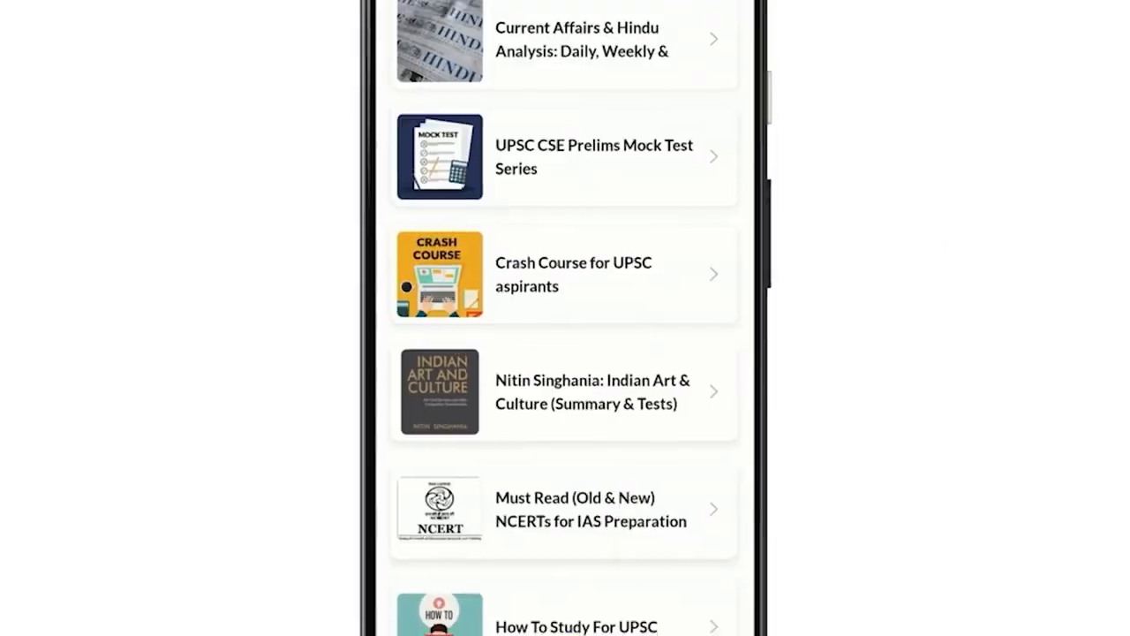
scroll("down", 3)
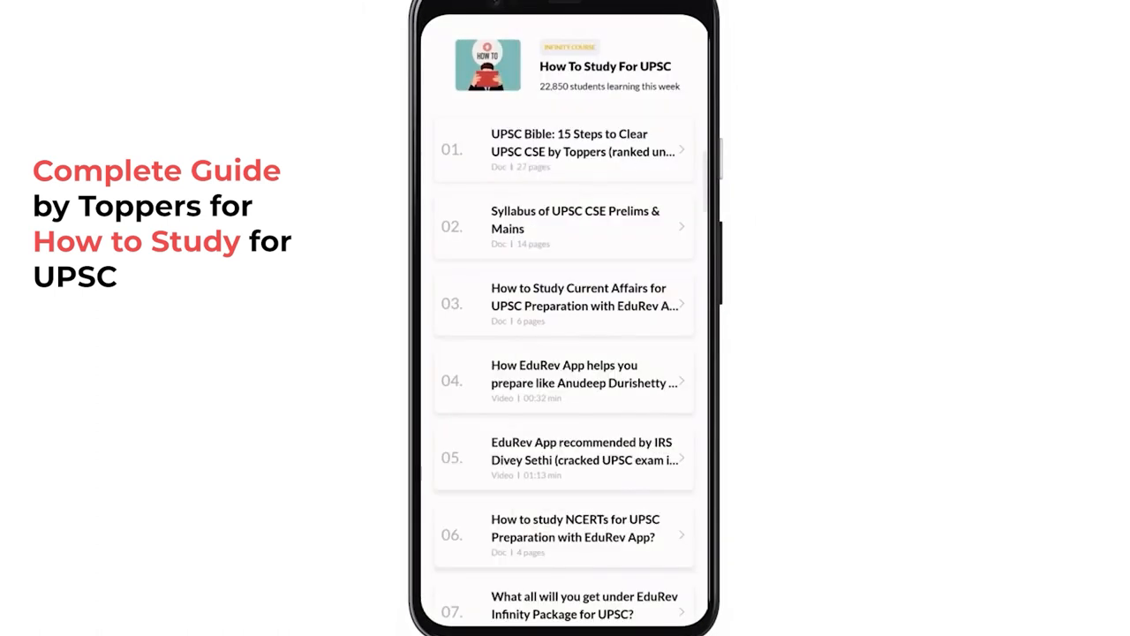
scroll("down", 3)
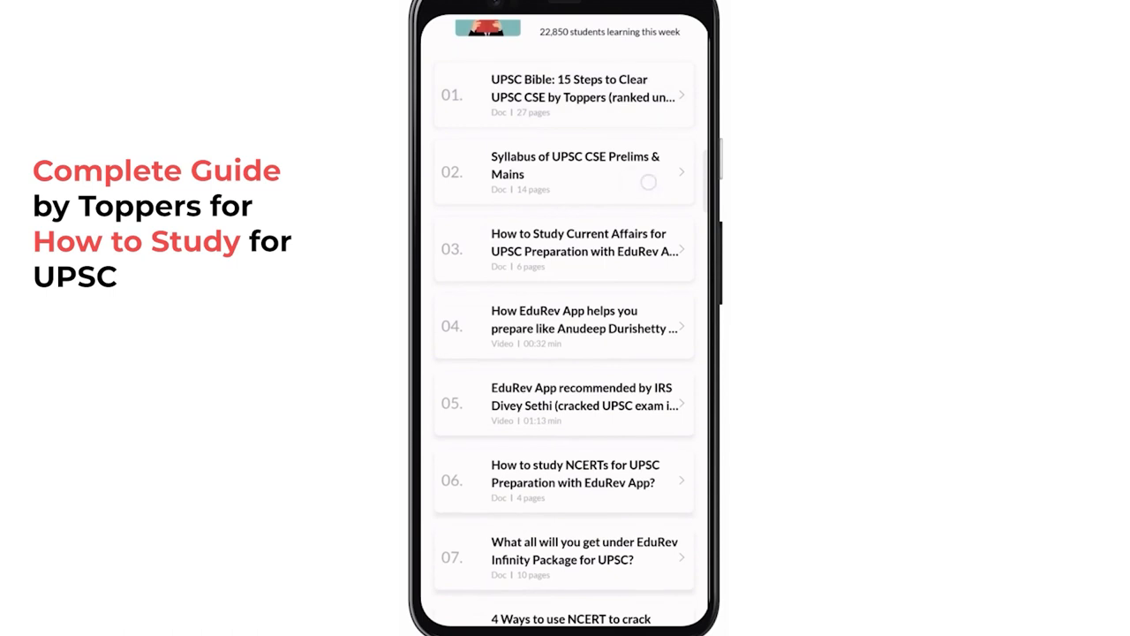
scroll("down", 3)
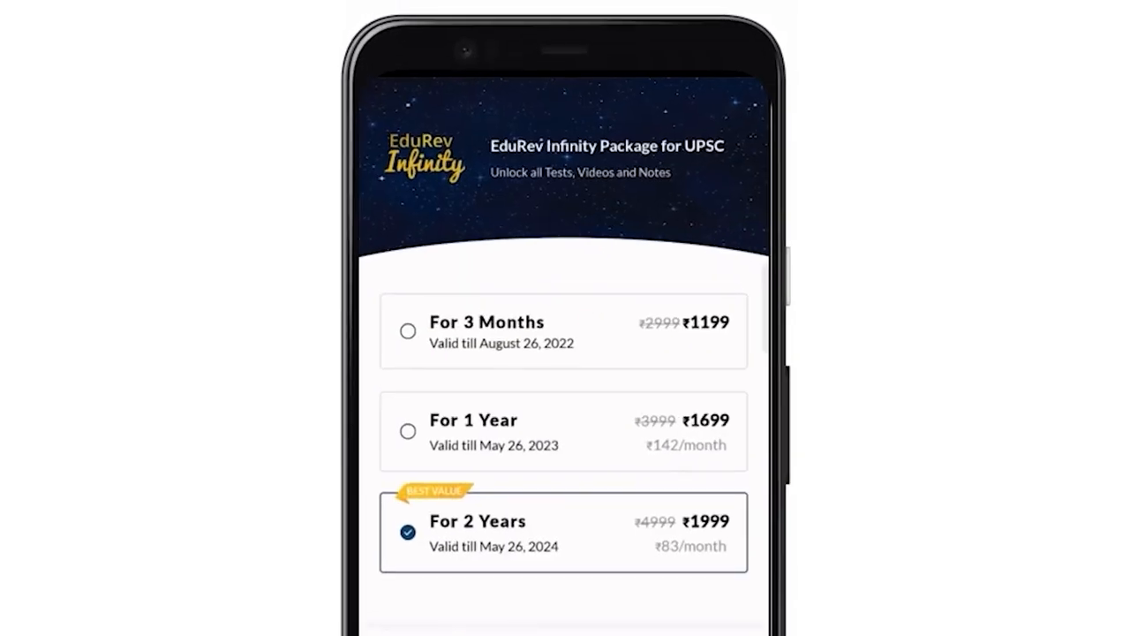
scroll("down", 3)
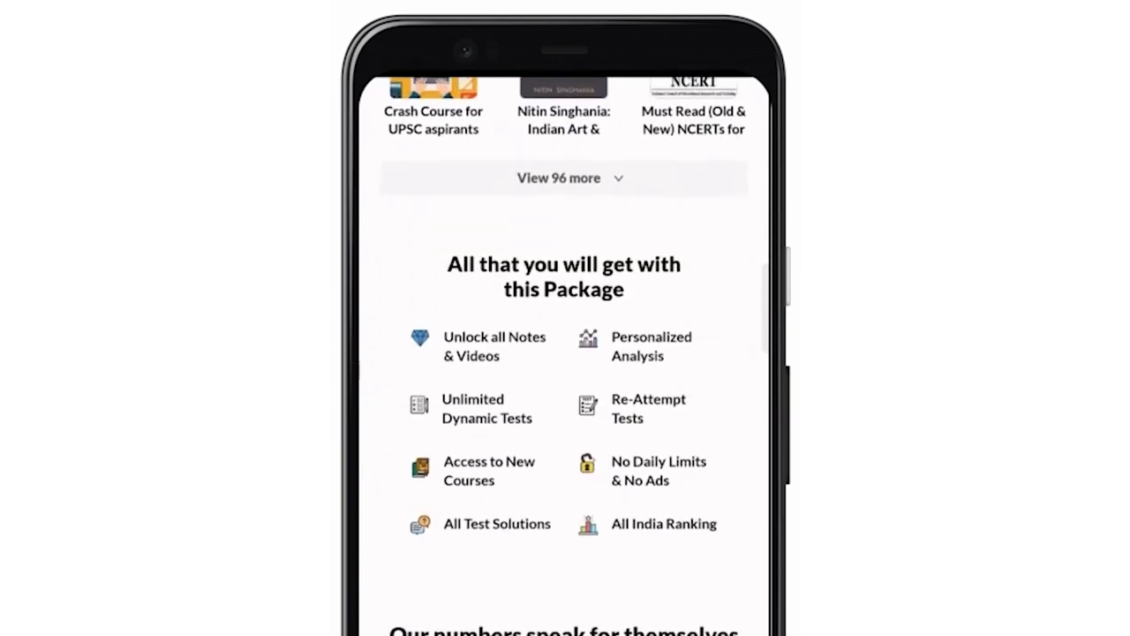